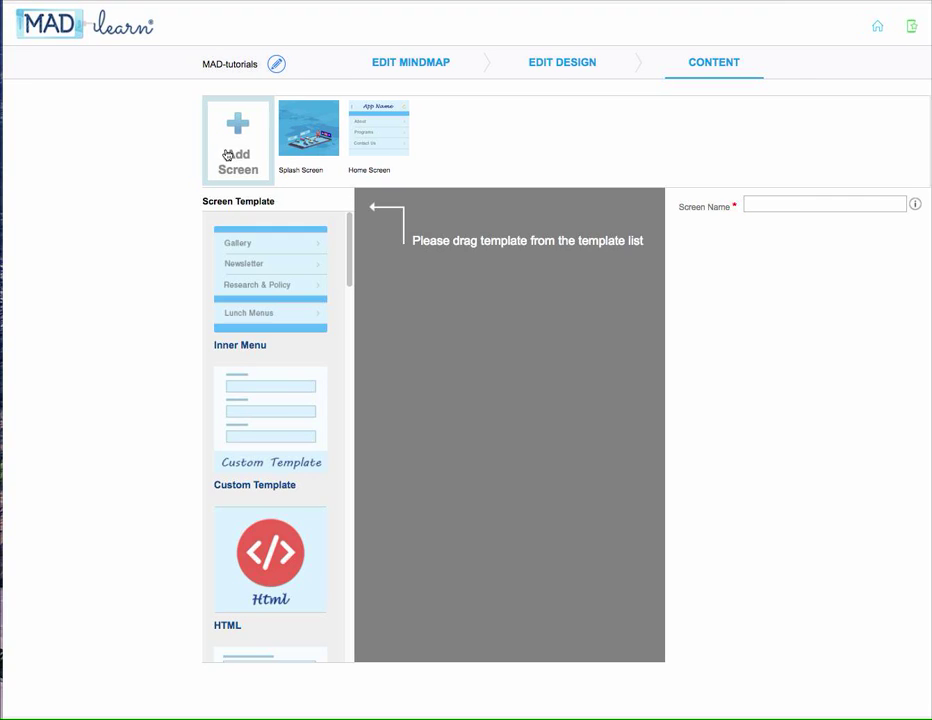
pyautogui.moveTo(351, 234)
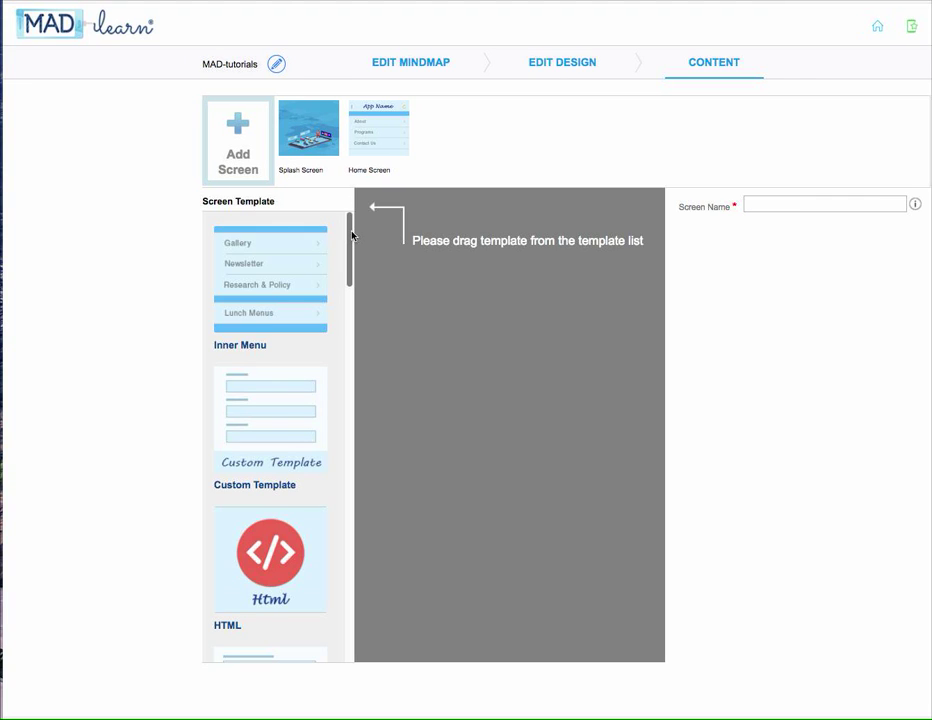
# - Scroll down the screen template list until the Tell a Friend template appears
pyautogui.scroll(-3)
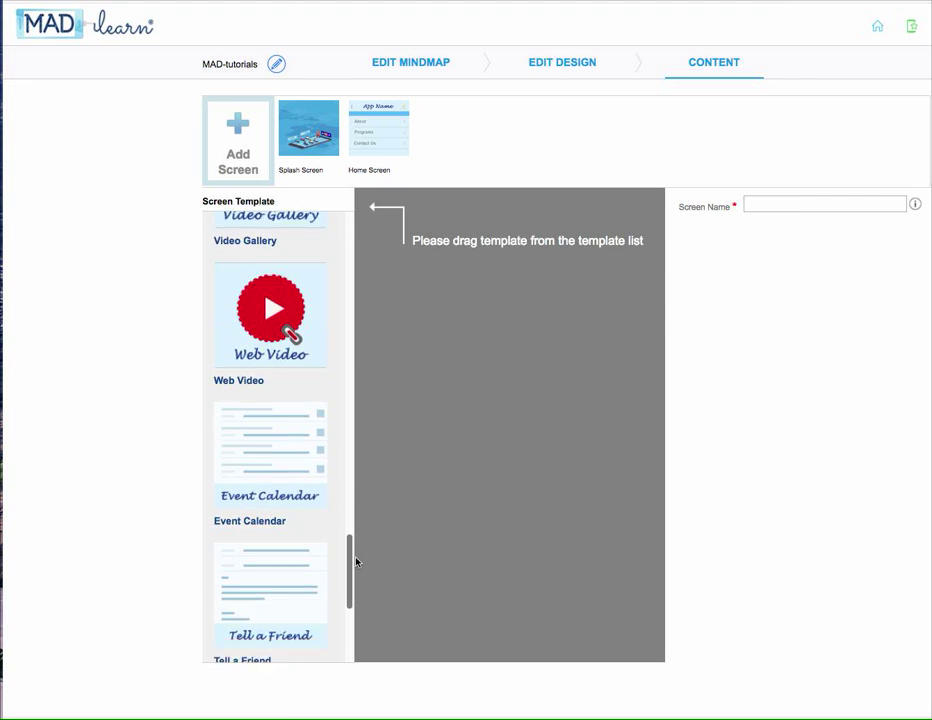
pyautogui.scroll(-3)
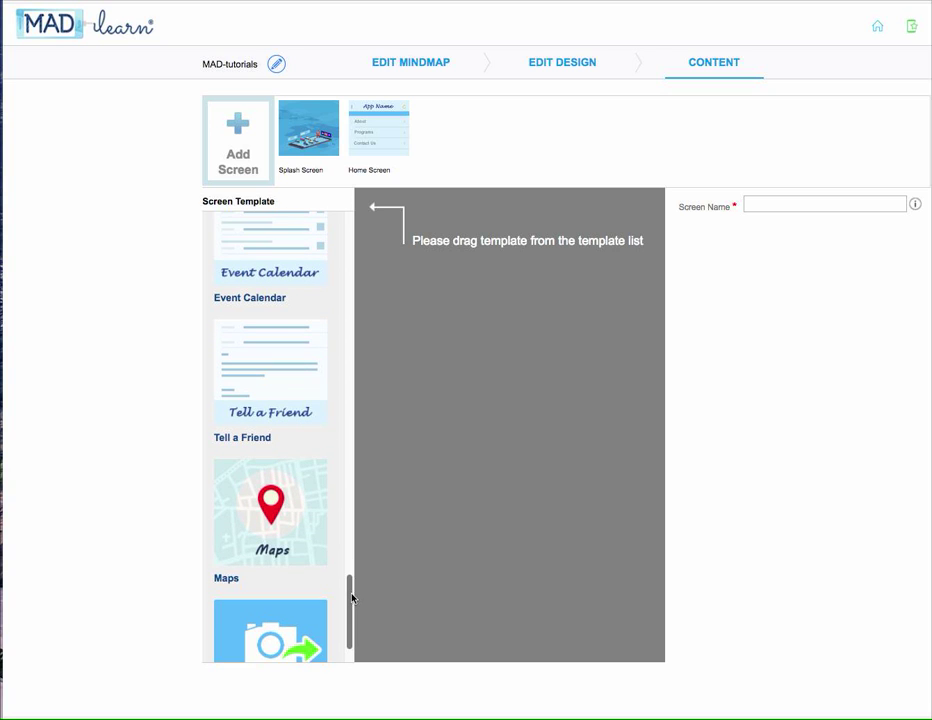
# - Build a new screen from the Tell a Friend template and name it 'Tell a Friend'
pyautogui.moveTo(270, 370); pyautogui.dragTo(477, 372)
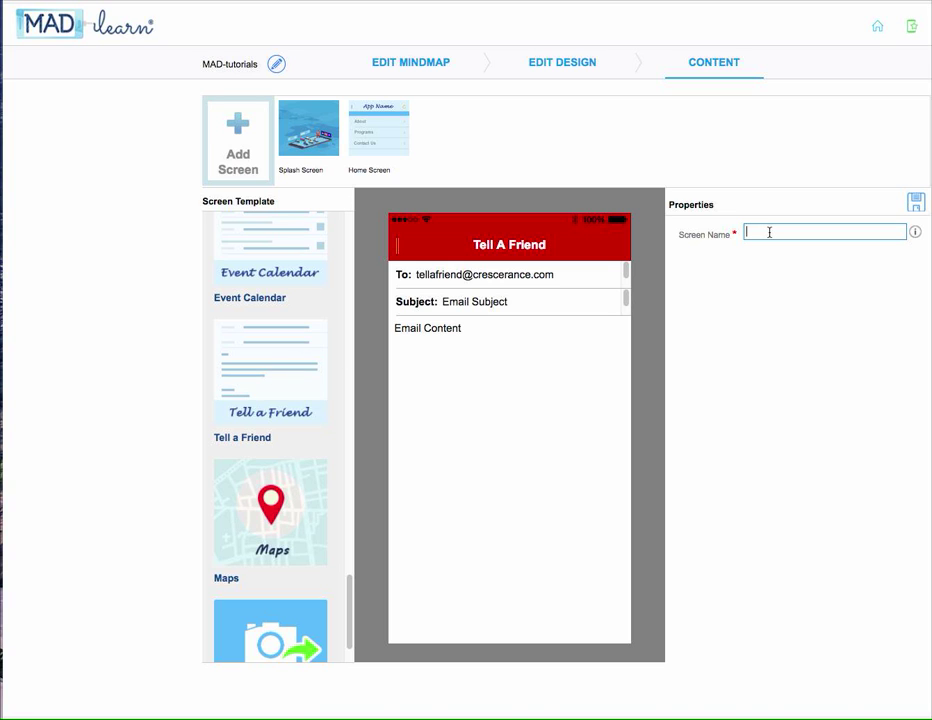
pyautogui.write('Tell a Friend')
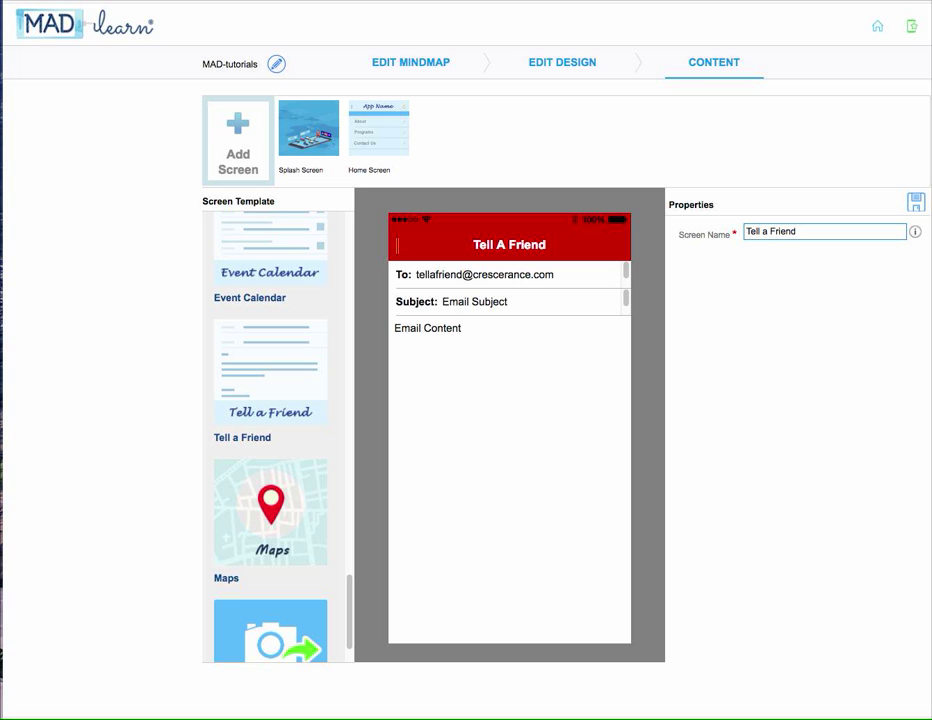
pyautogui.moveTo(480, 343)
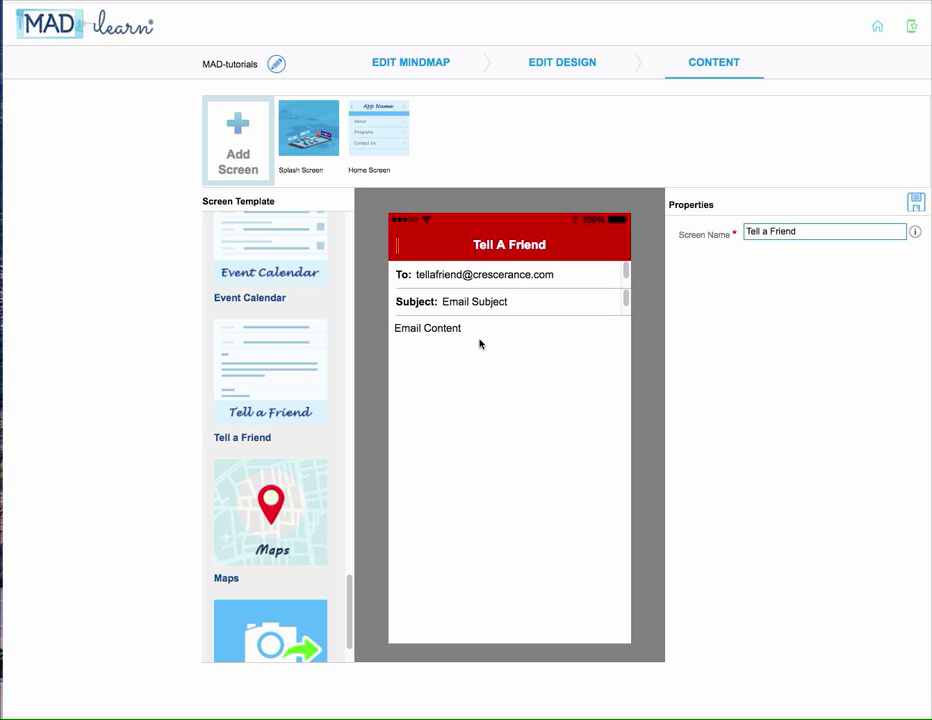
# - Replace the email text with a message promoting the 2 VOICES app, then save the screen
pyautogui.click(820, 232)
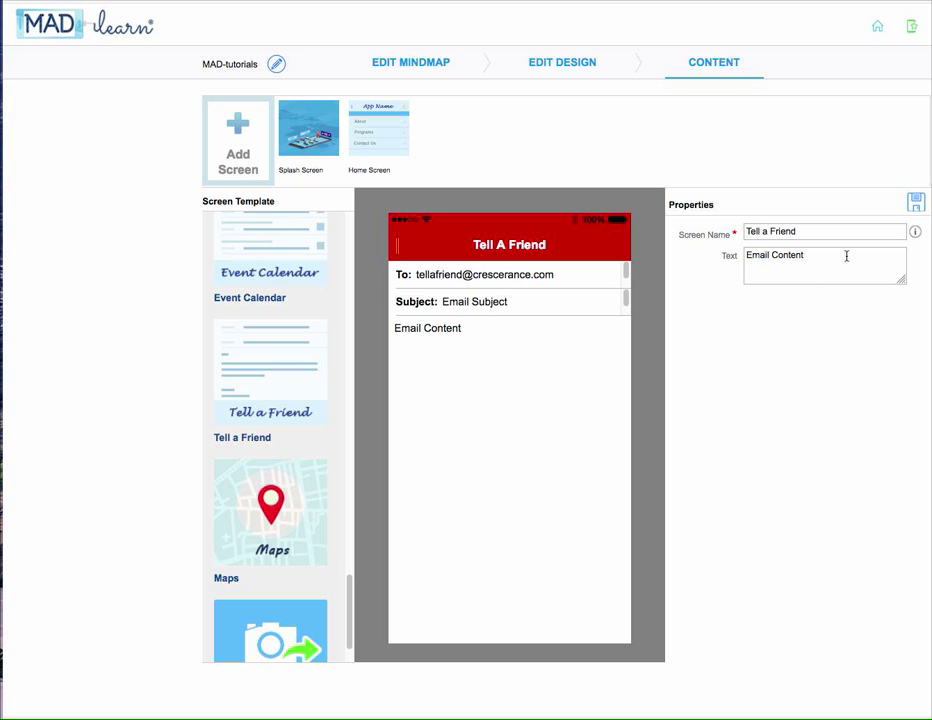
pyautogui.doubleClick(775, 255)
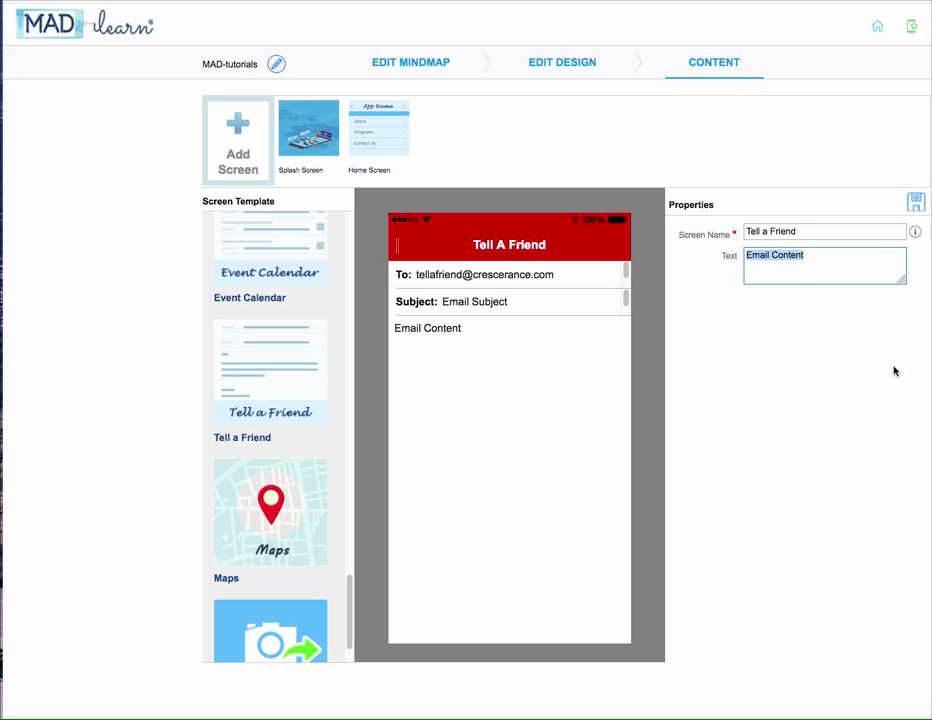
pyautogui.write('Check out this great app created in MAD-learn! Its name is 2 VOICES, and it can be viewed through the MAD-store app.')
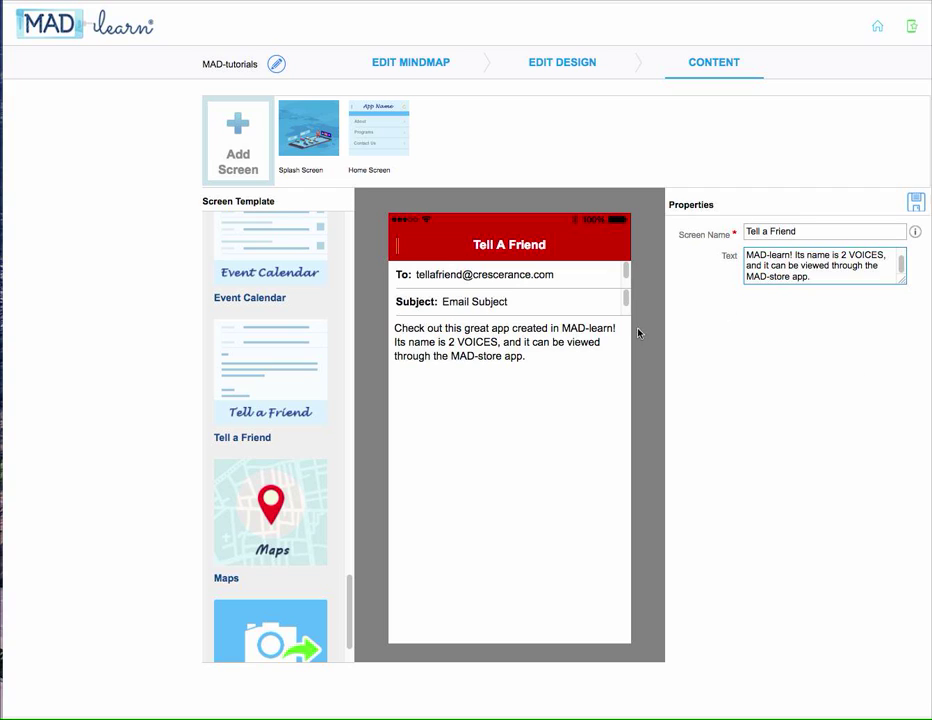
pyautogui.moveTo(590, 400)
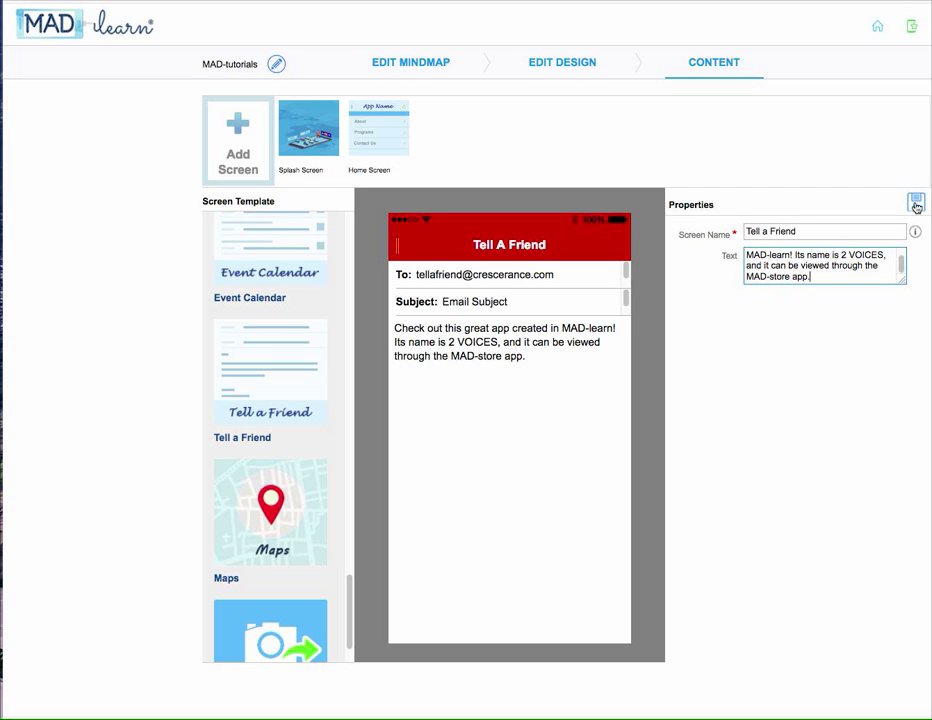
pyautogui.click(916, 205)
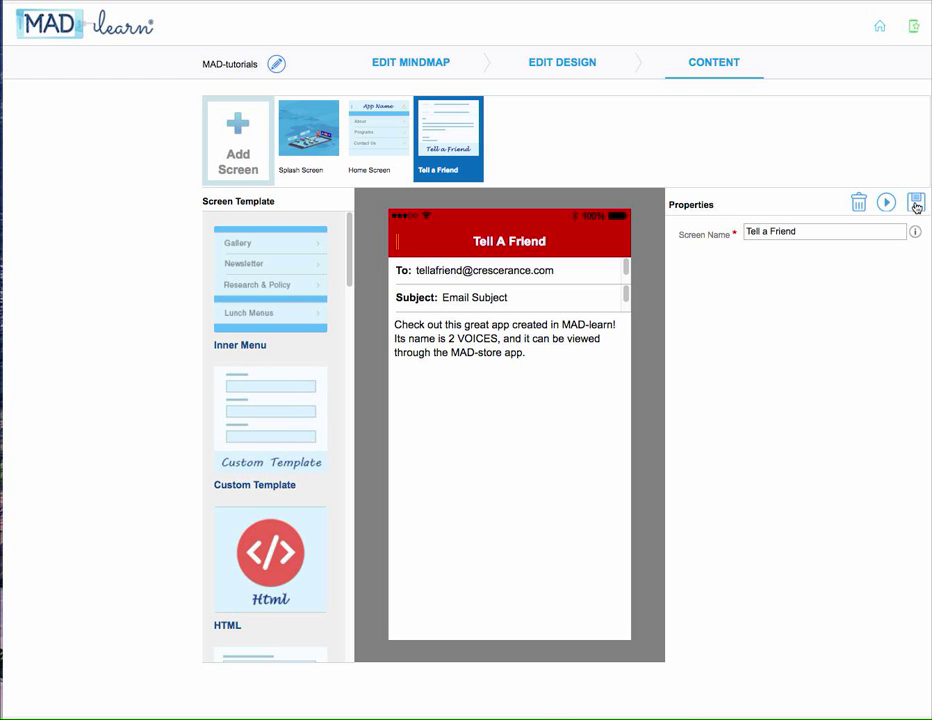
pyautogui.moveTo(885, 203)
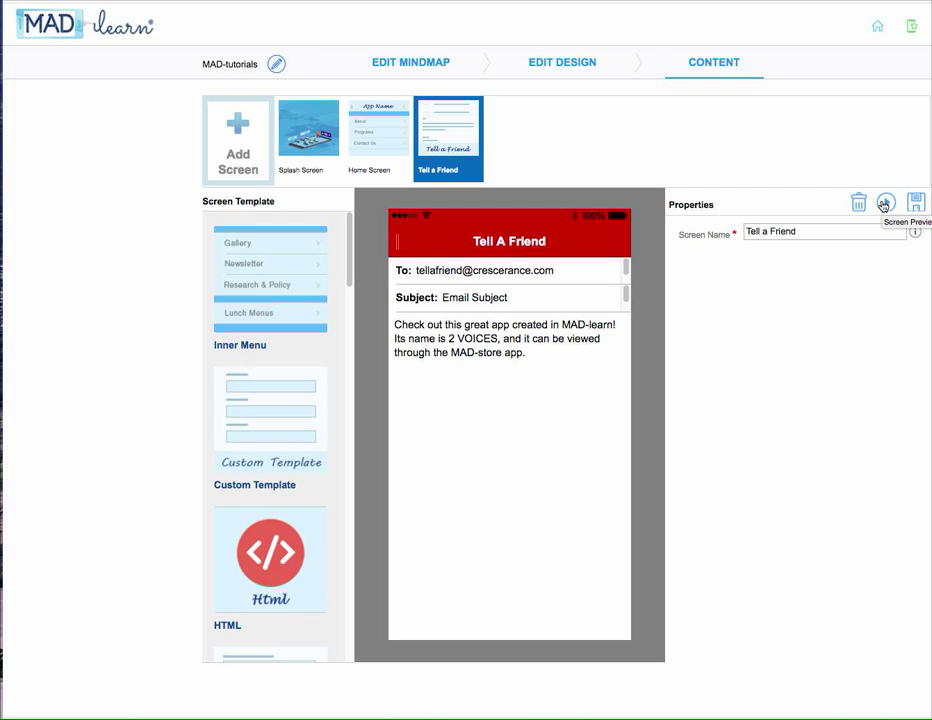
# - Open the phone preview of the Tell a Friend screen showing the 2 VOICES email
pyautogui.click(889, 200)
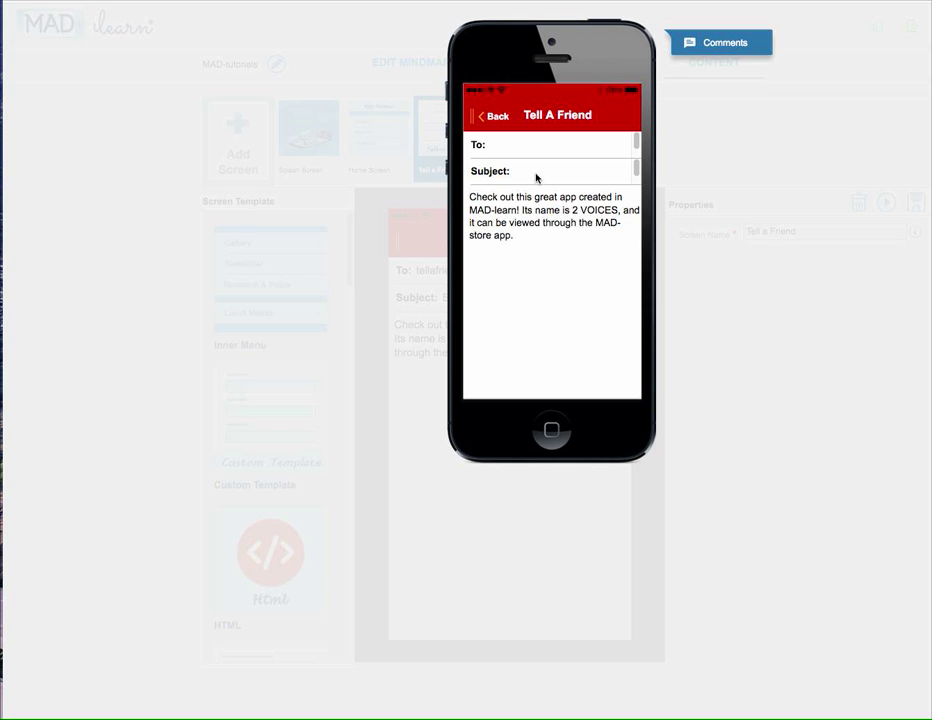
pyautogui.moveTo(520, 223)
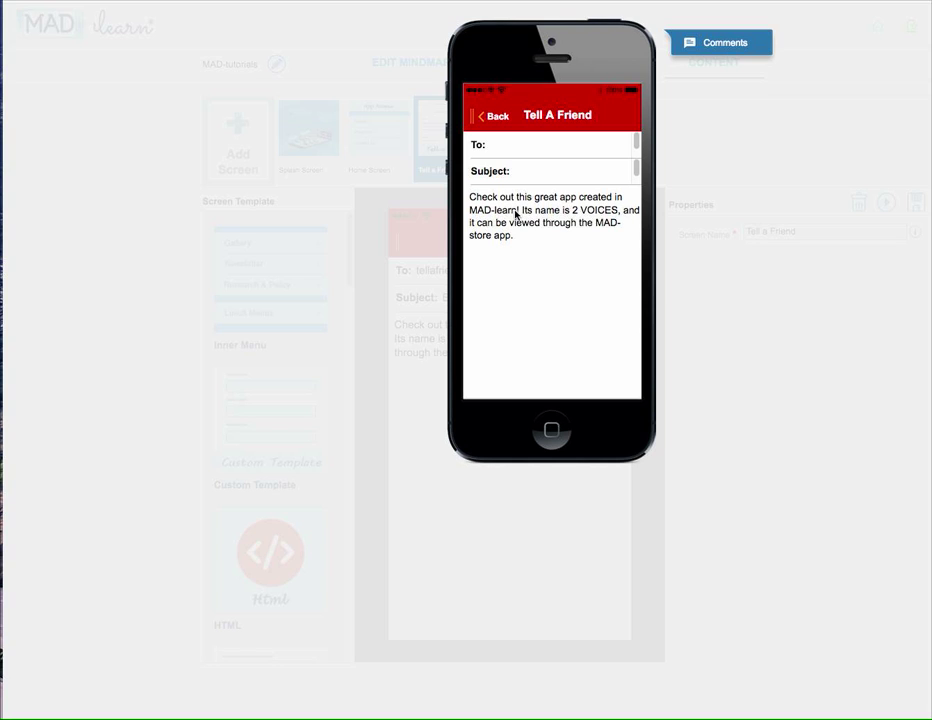
pyautogui.moveTo(634, 200)
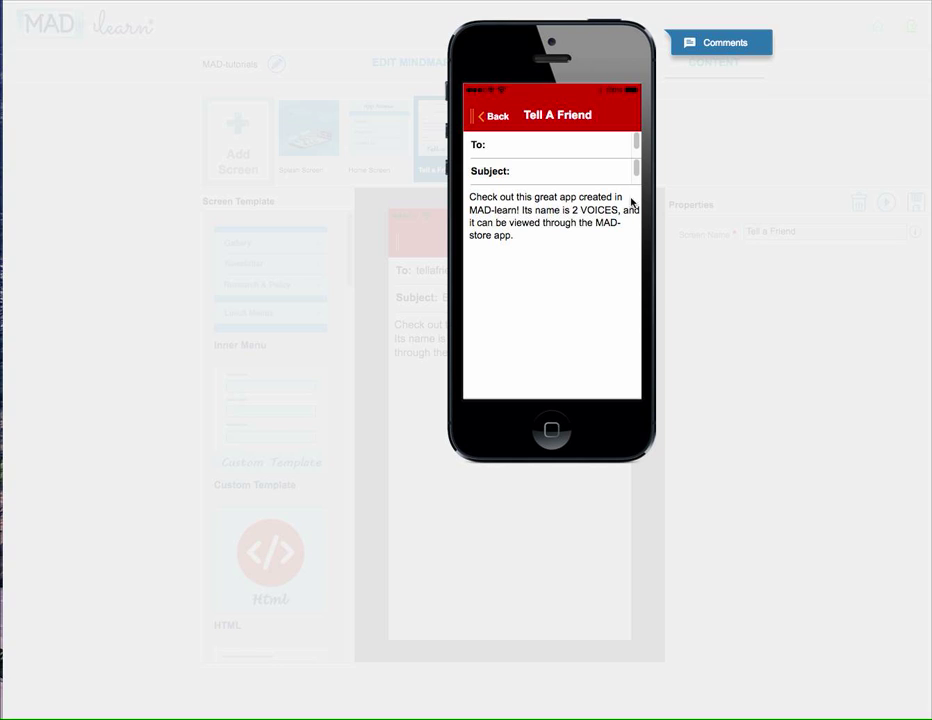
pyautogui.moveTo(633, 201)
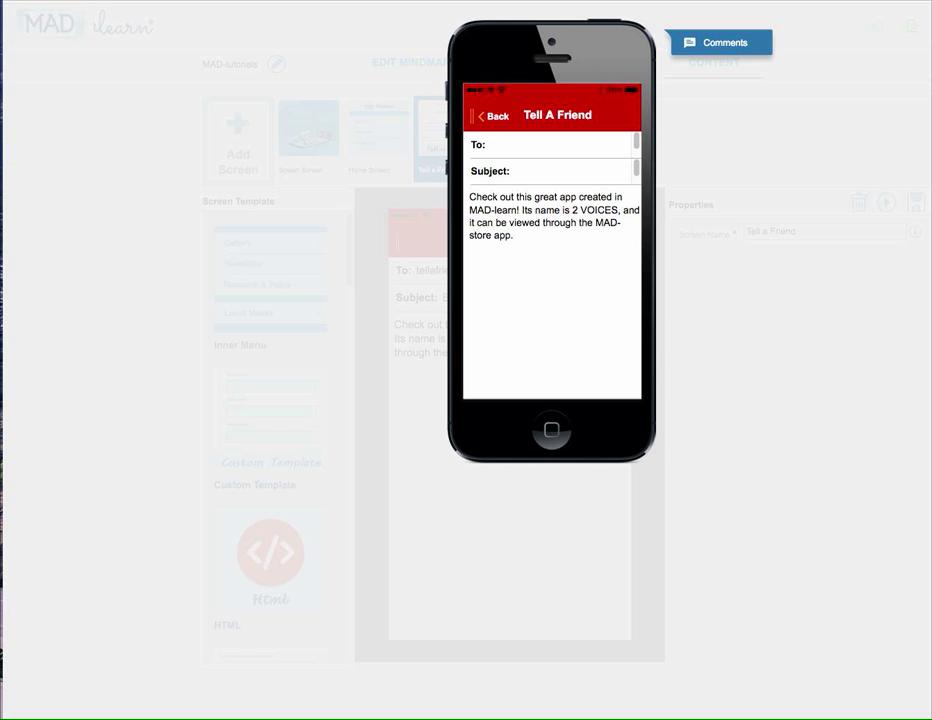